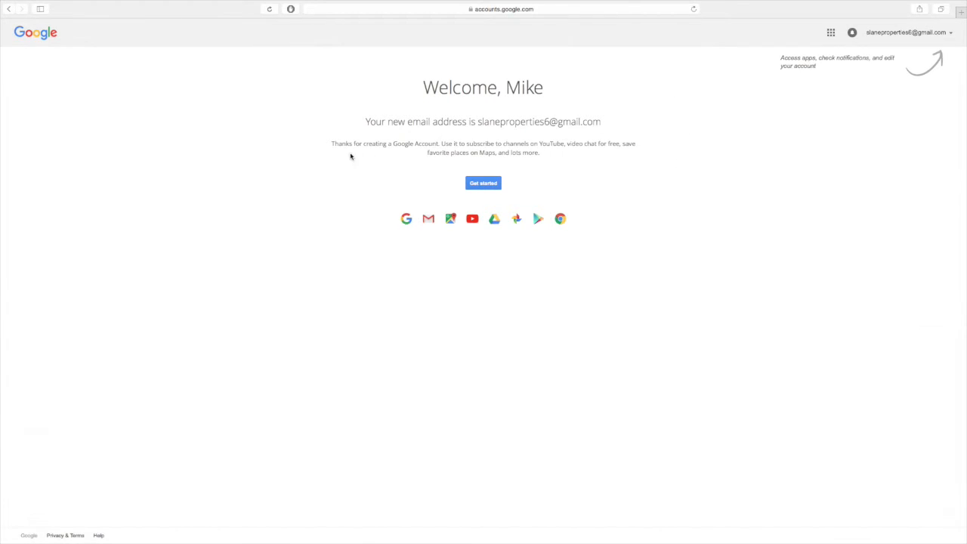
pyautogui.moveTo(827, 167)
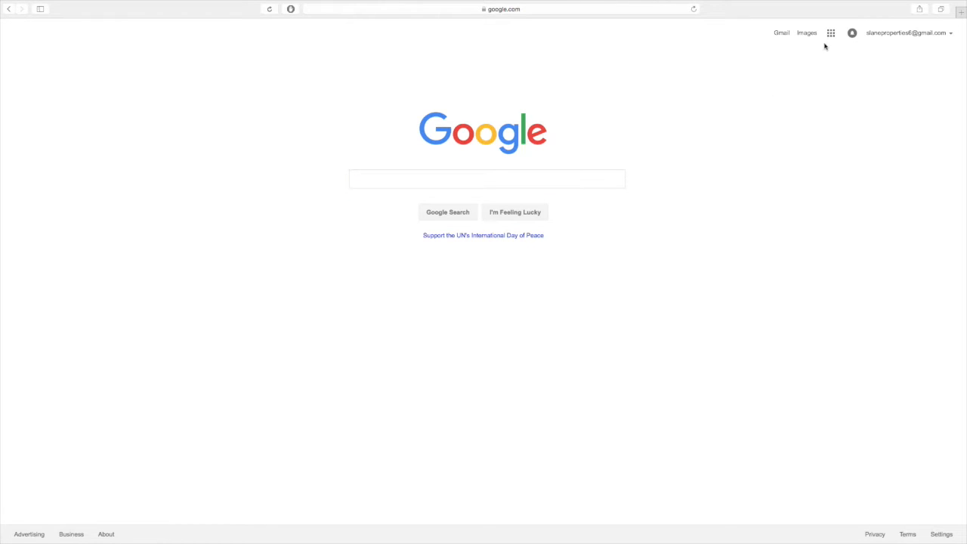
# Step: Open the Google products directory and scroll down to Home & Office, where Voice is listed
pyautogui.click(831, 32)
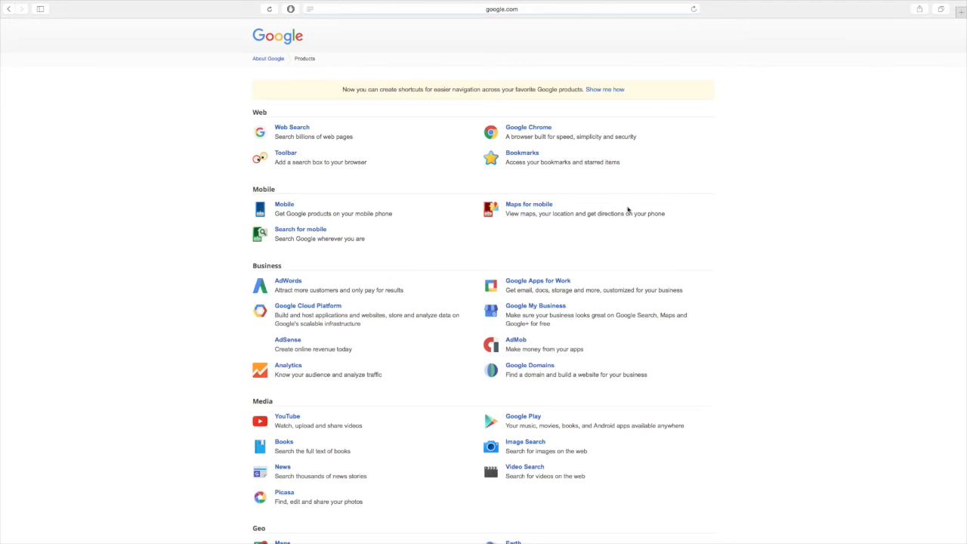
pyautogui.scroll(-3)
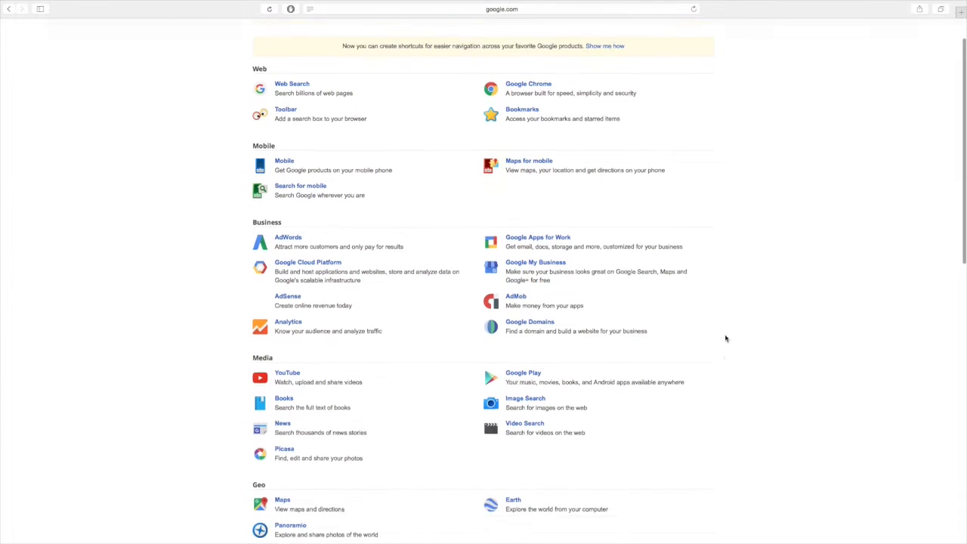
pyautogui.scroll(-3)
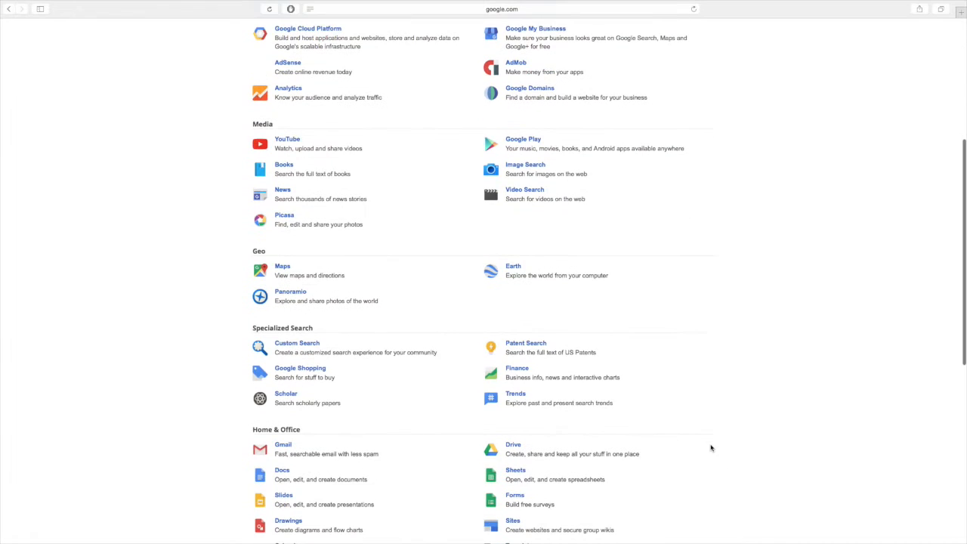
pyautogui.scroll(-3)
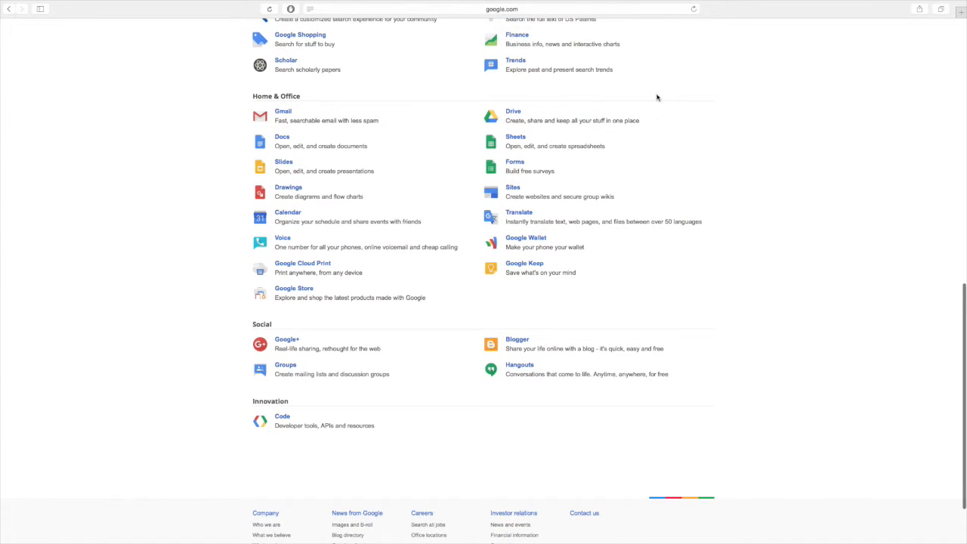
pyautogui.moveTo(267, 268)
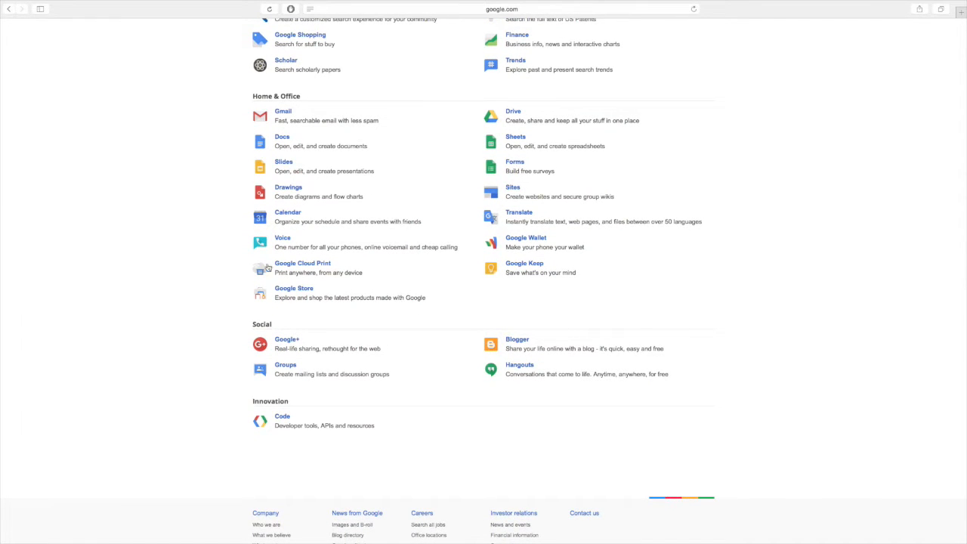
pyautogui.moveTo(262, 232)
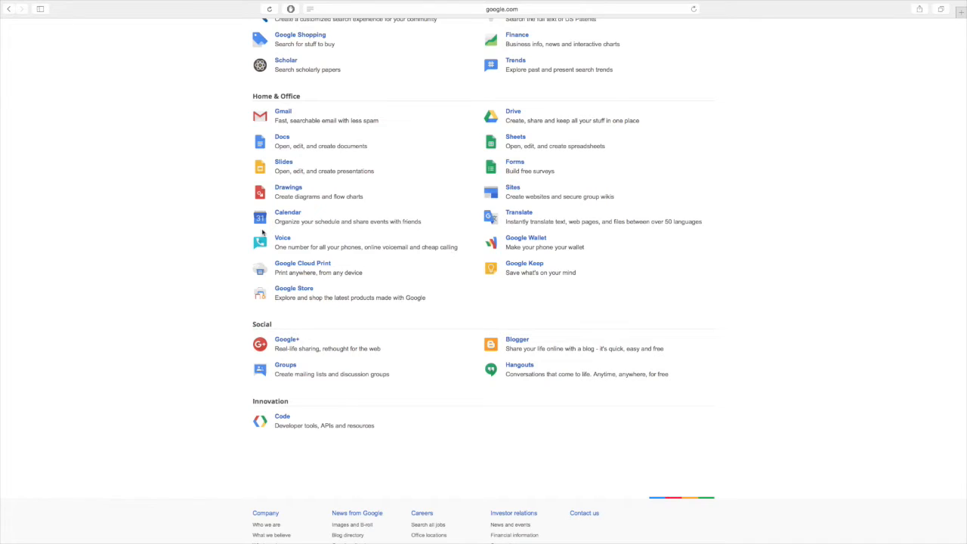
pyautogui.moveTo(370, 244)
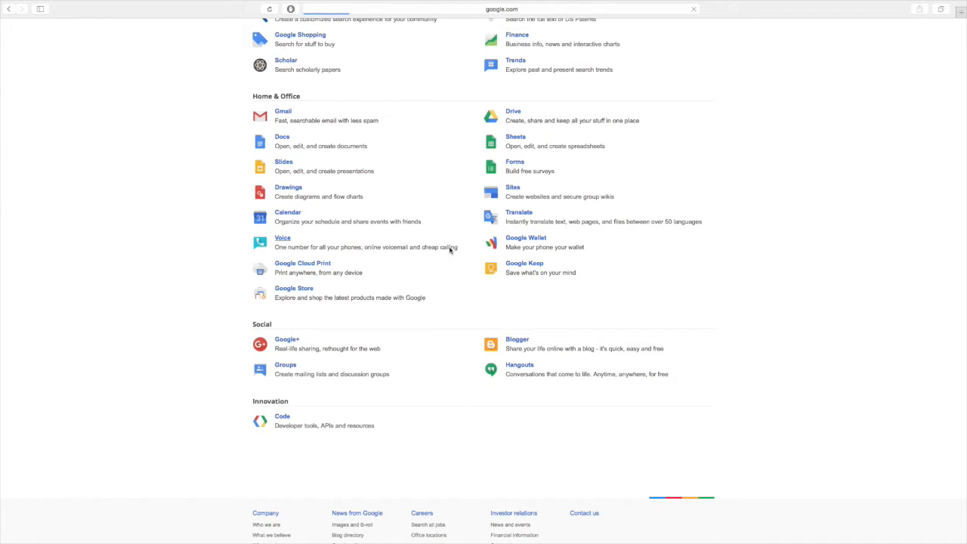
# Step: Launch Google Voice and accept its Terms and Privacy Policy on the Getting started notice
pyautogui.click(282, 237)
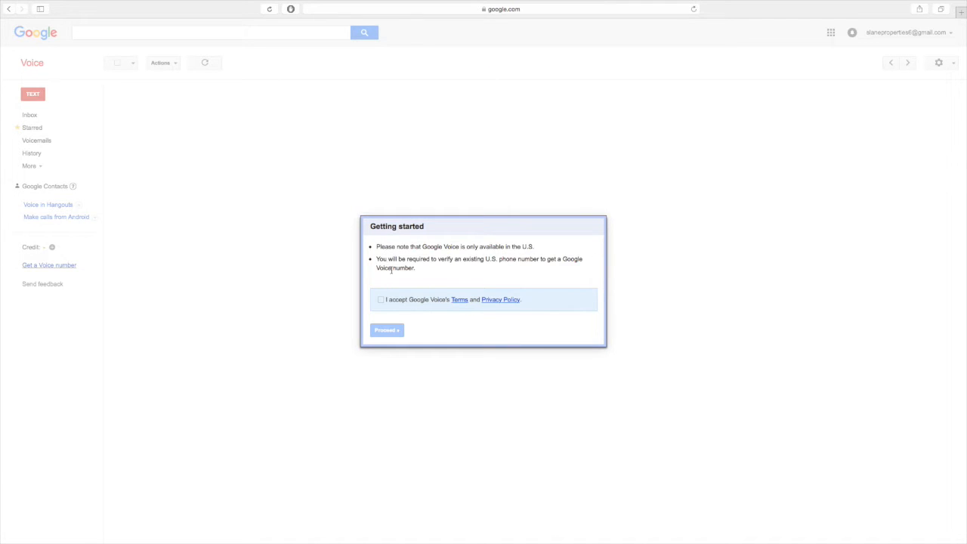
pyautogui.click(381, 299)
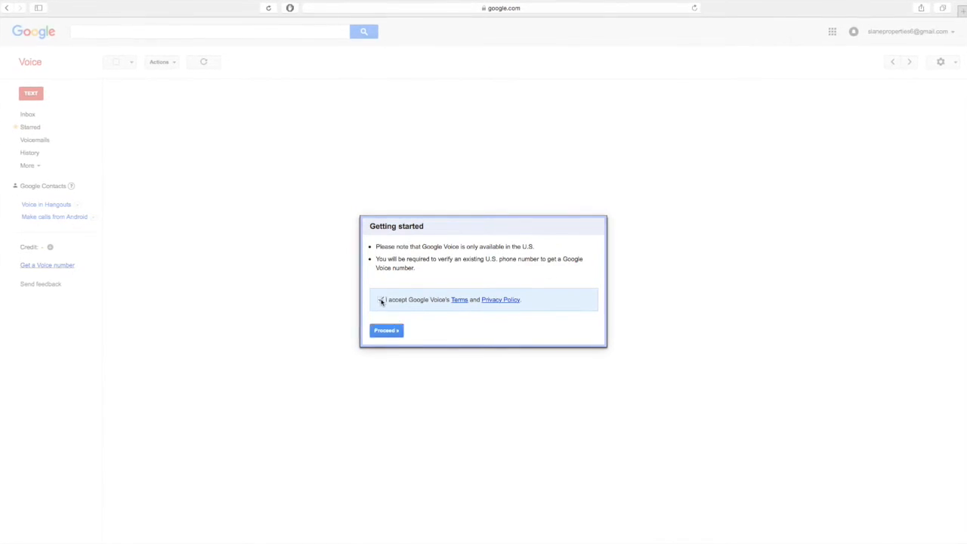
pyautogui.click(386, 330)
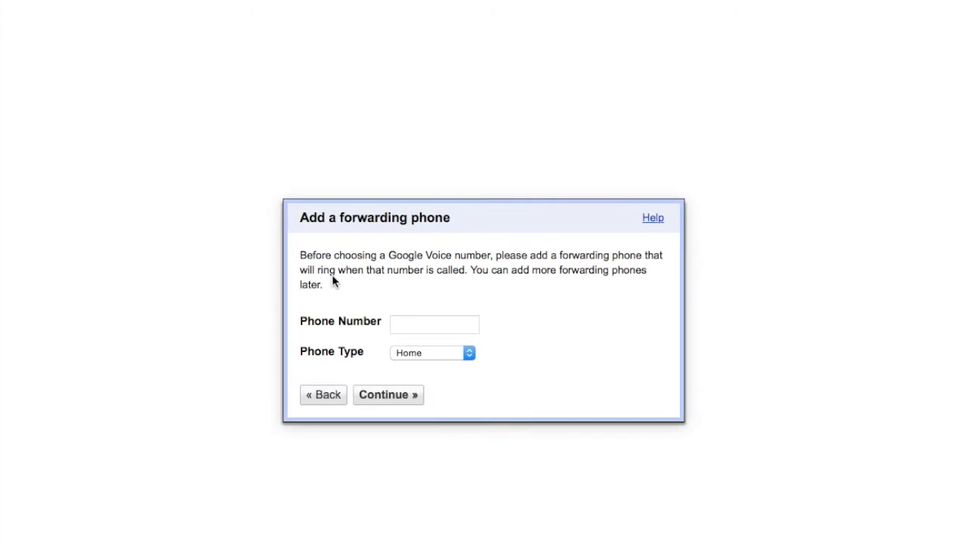
pyautogui.moveTo(282, 209)
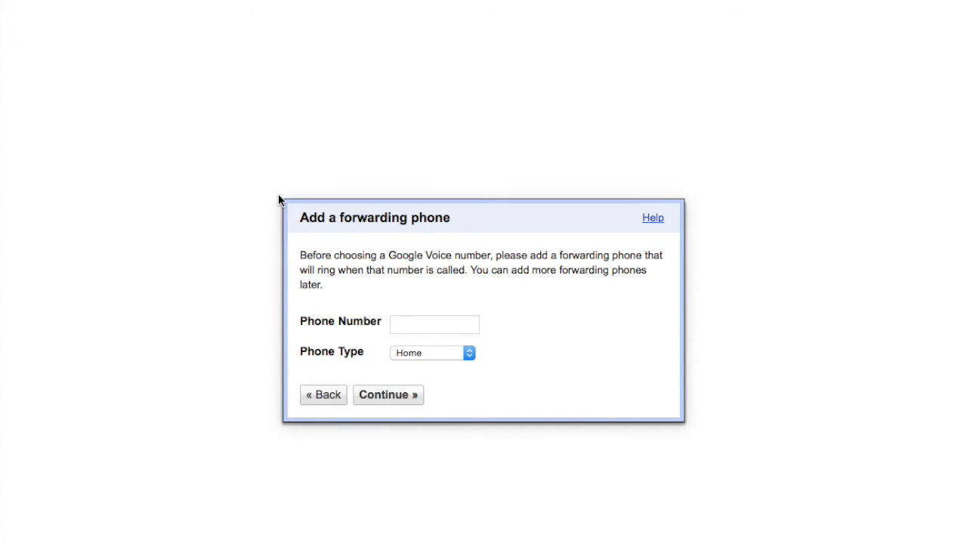
pyautogui.moveTo(275, 322)
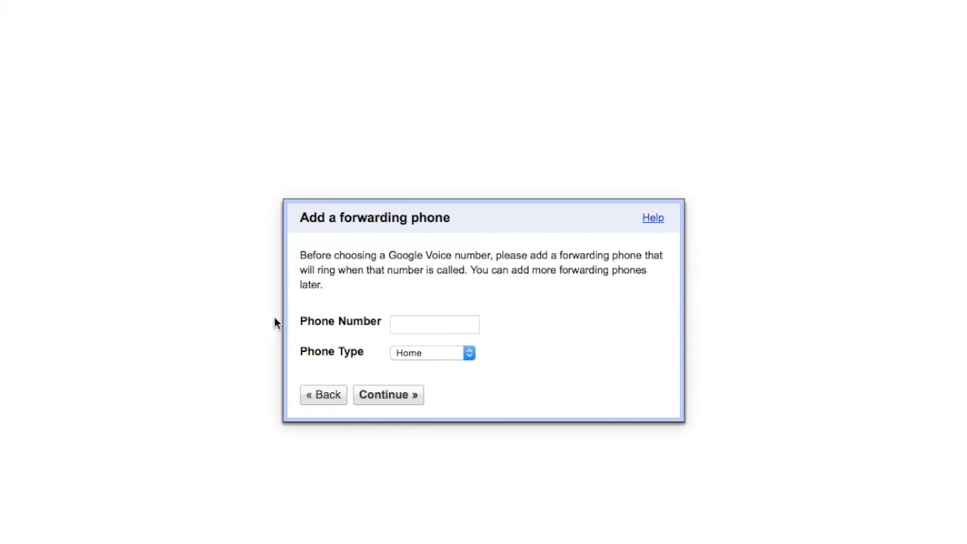
# Step: Submit the Home forwarding phone number to reach the verification code 53
pyautogui.click(388, 395)
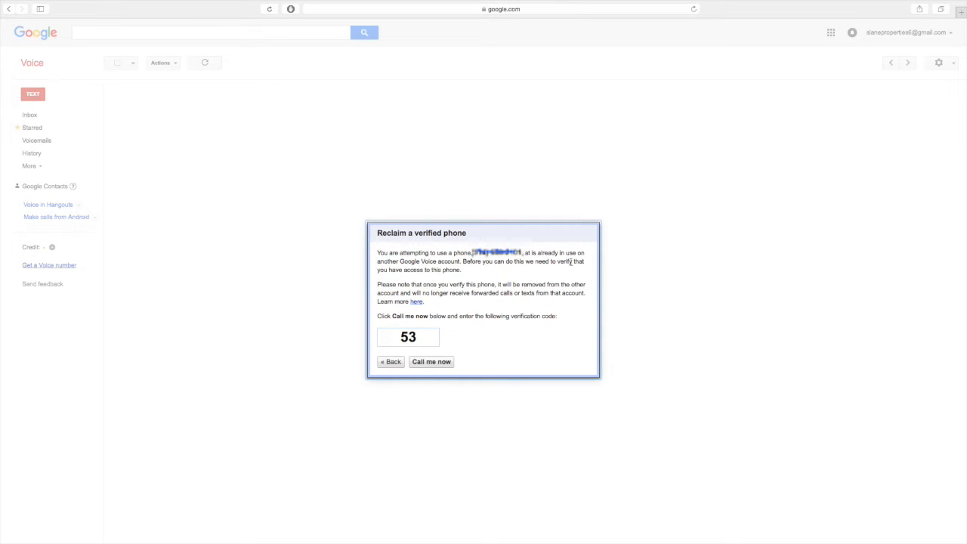
pyautogui.click(431, 362)
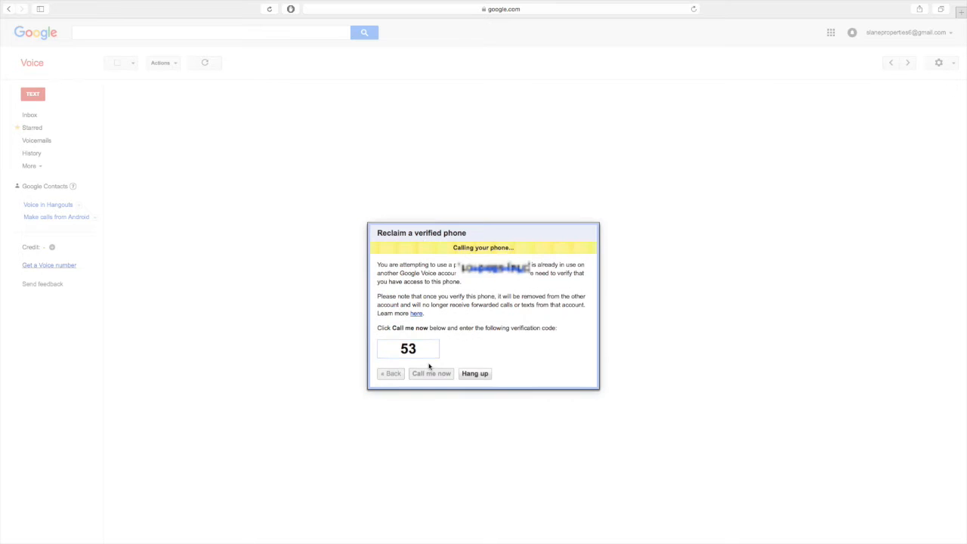
pyautogui.moveTo(579, 378)
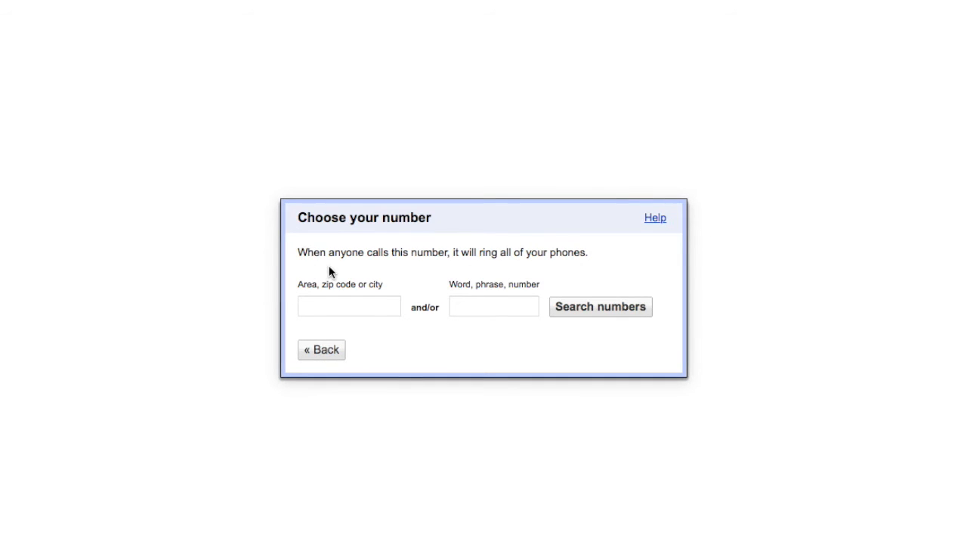
# Step: Search available numbers by area, moving from 636 and Columbia to area code 573
pyautogui.click(601, 307)
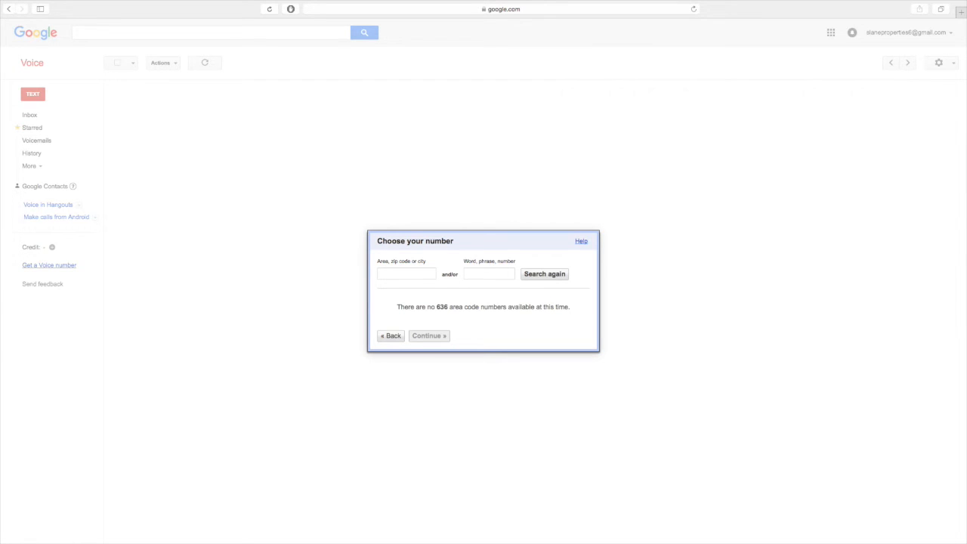
pyautogui.click(406, 274)
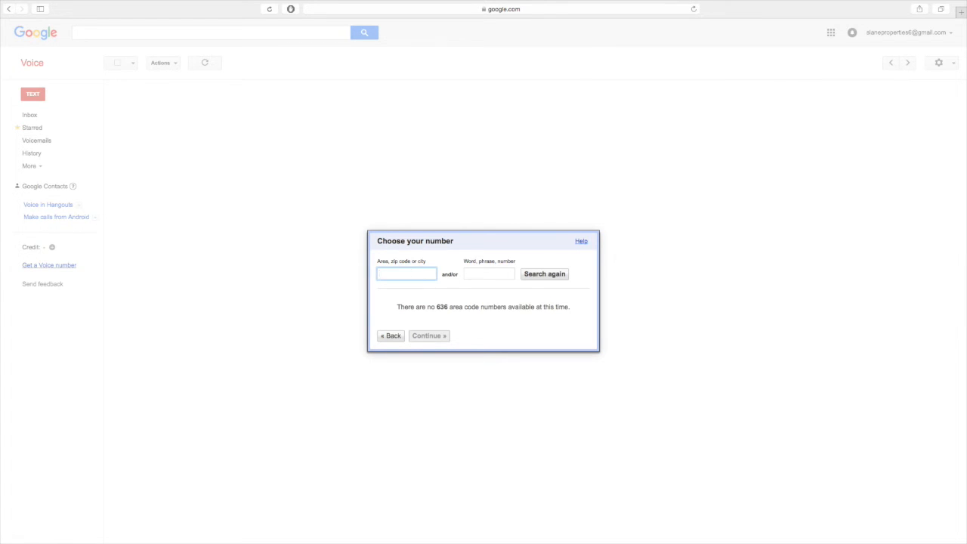
pyautogui.write('Columbia')
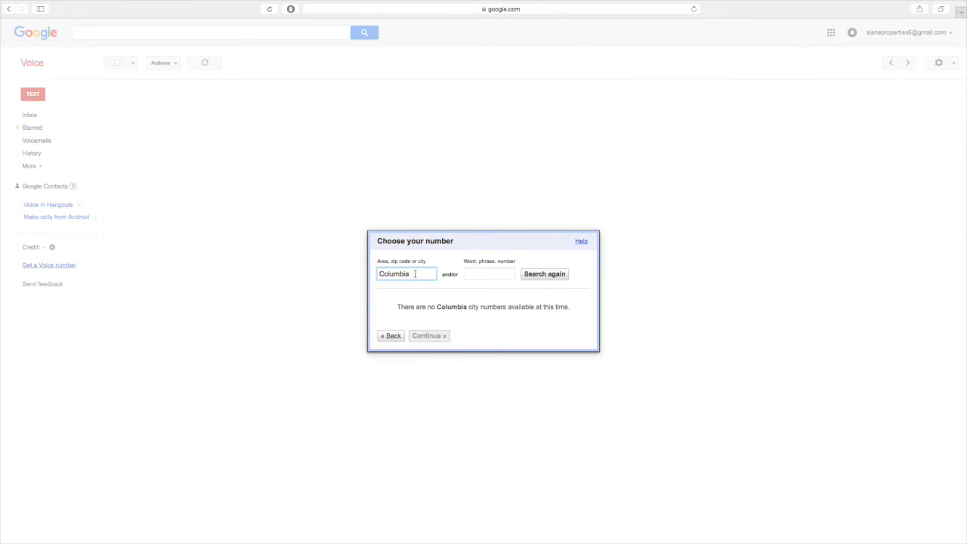
pyautogui.press('Backspace')
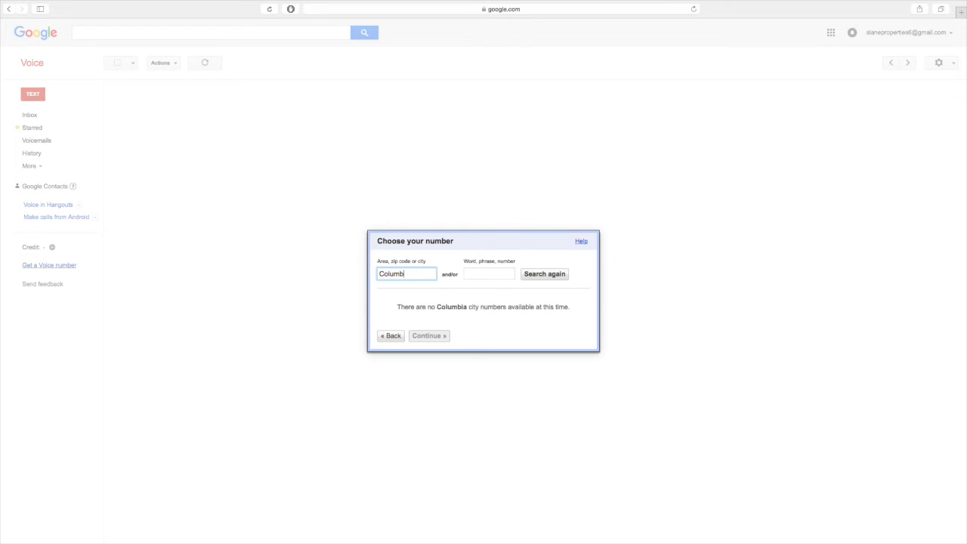
pyautogui.write('5')
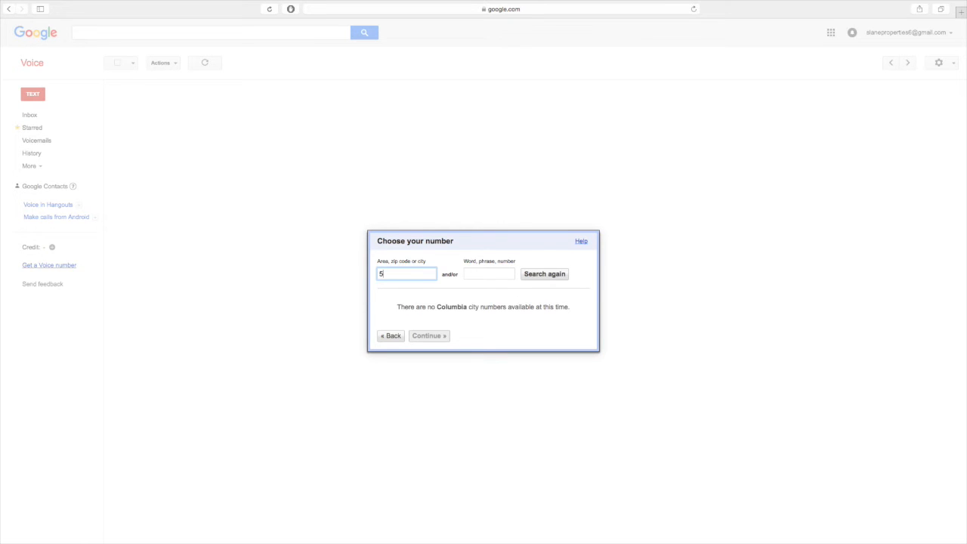
pyautogui.write('73')
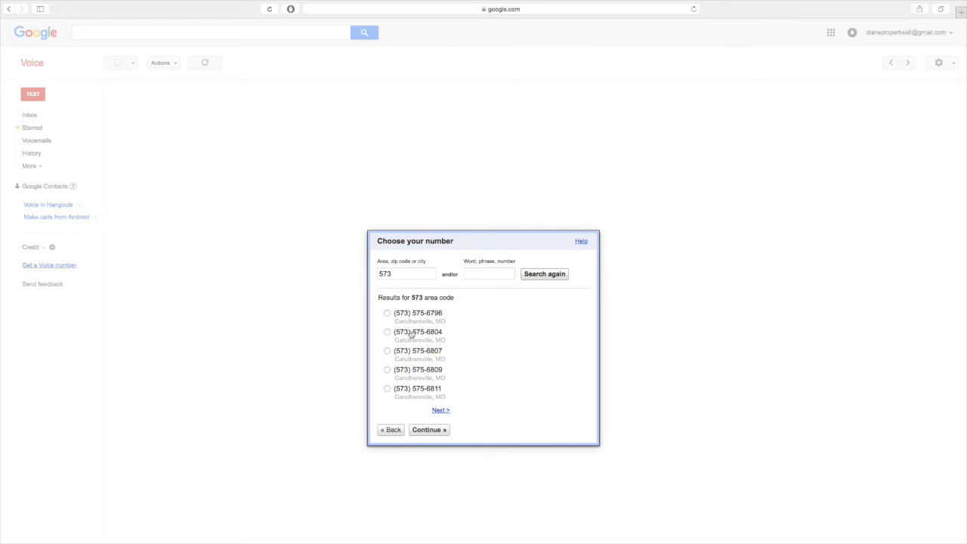
pyautogui.click(440, 409)
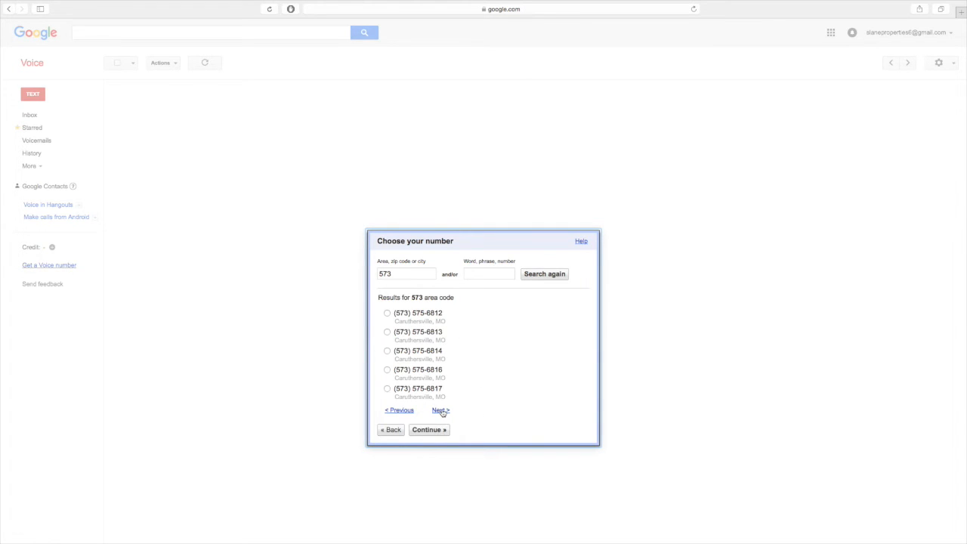
pyautogui.click(440, 410)
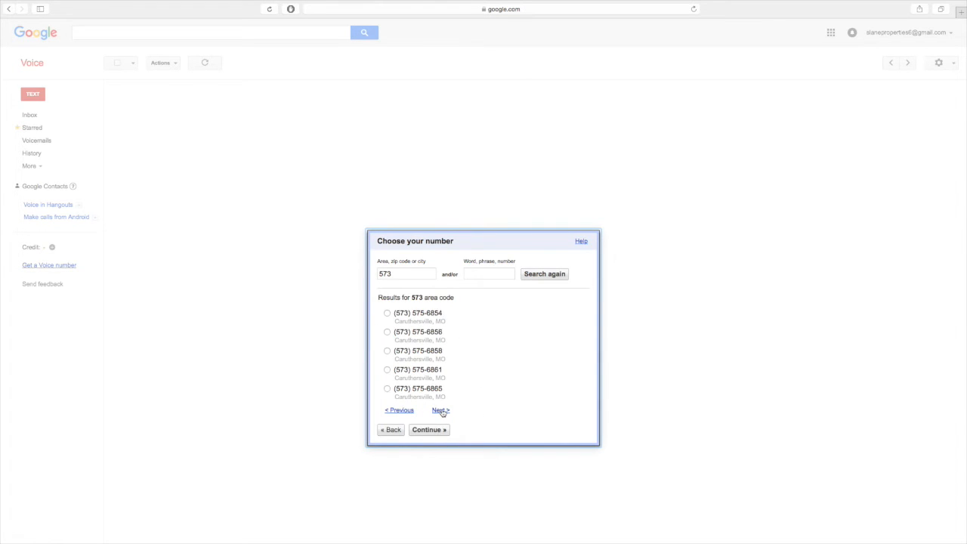
pyautogui.click(440, 411)
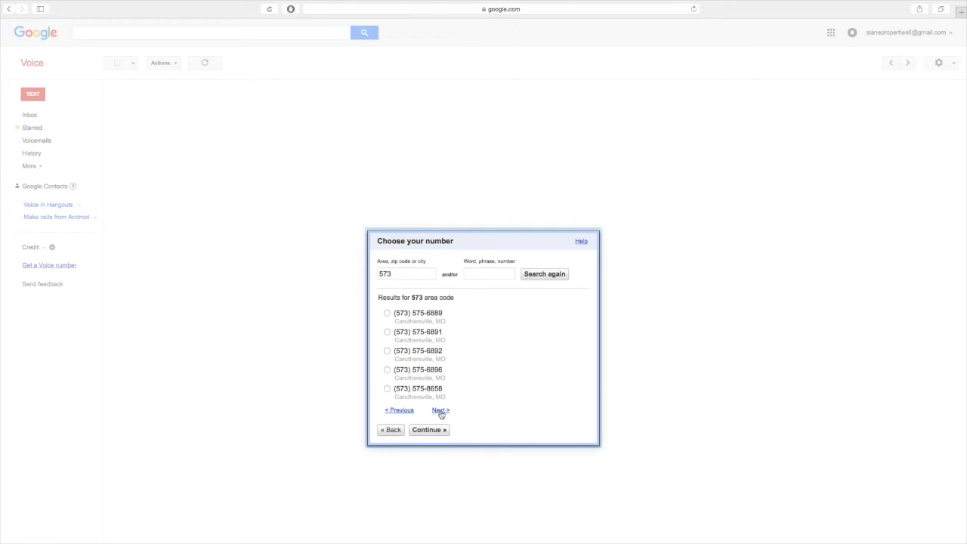
pyautogui.click(441, 410)
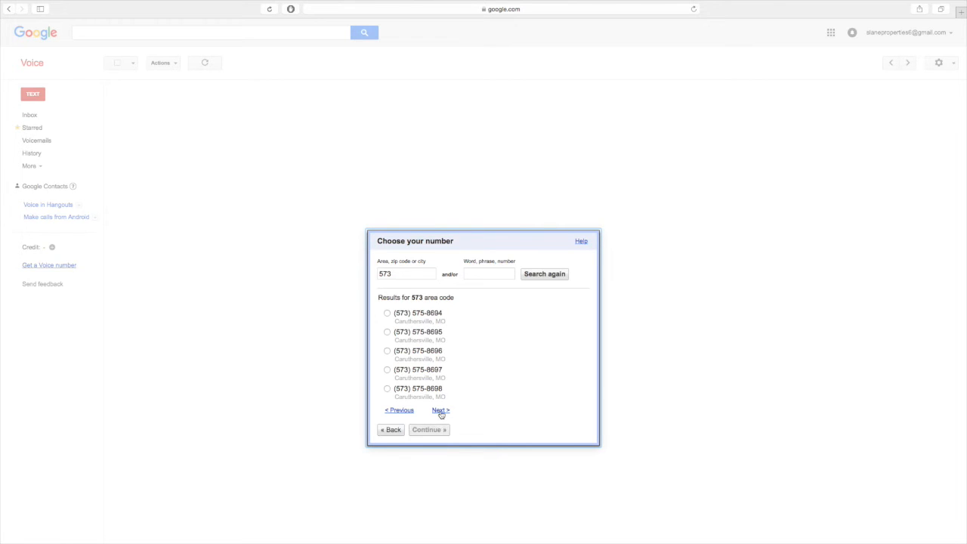
pyautogui.click(441, 411)
pyautogui.write('575')
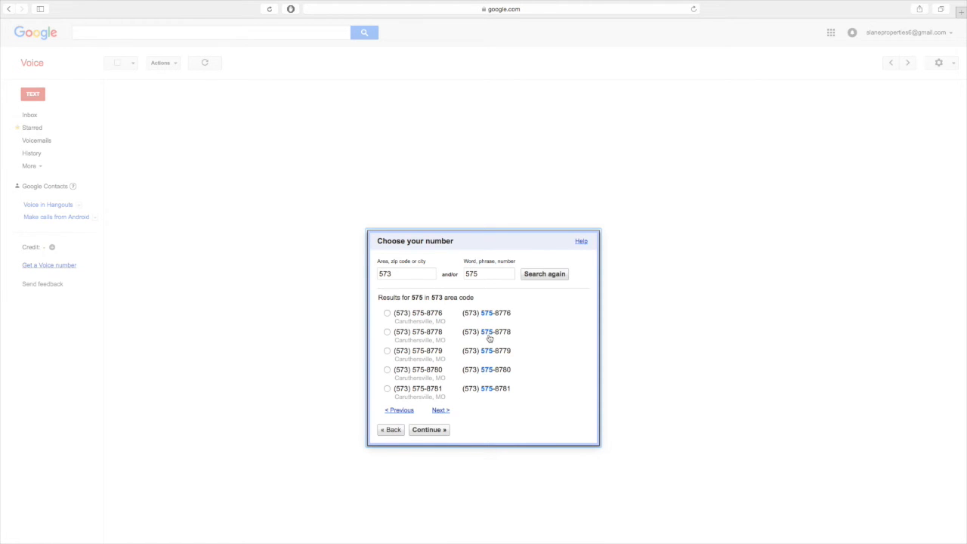
pyautogui.moveTo(521, 337)
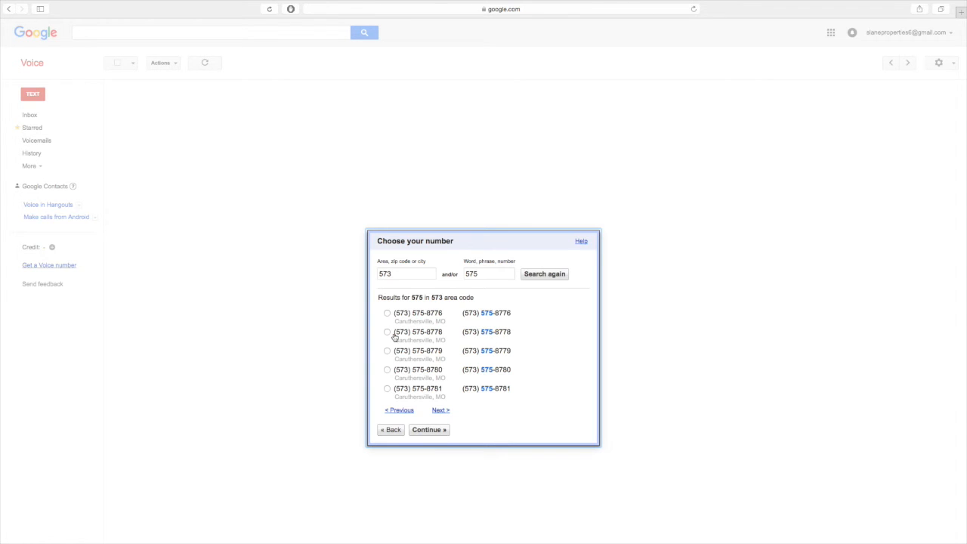
pyautogui.click(387, 332)
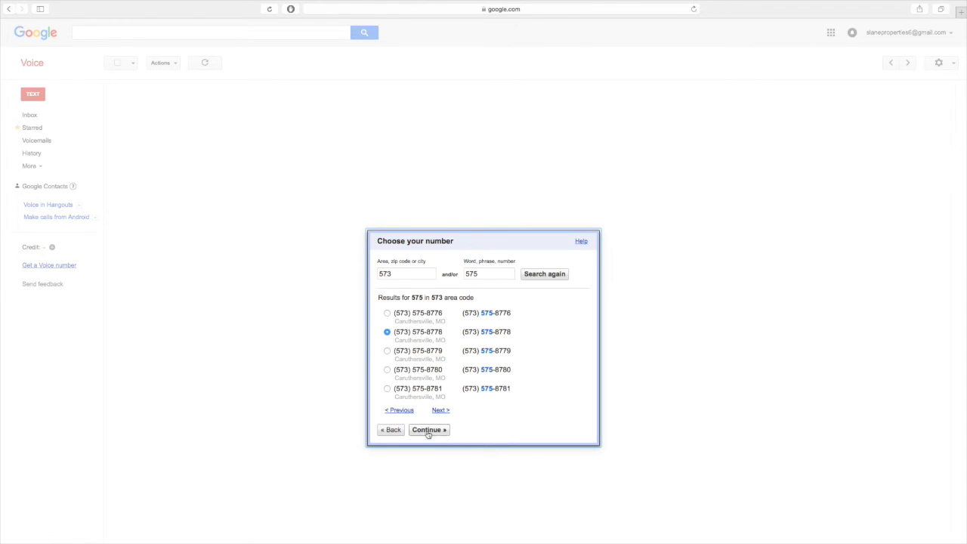
pyautogui.click(428, 430)
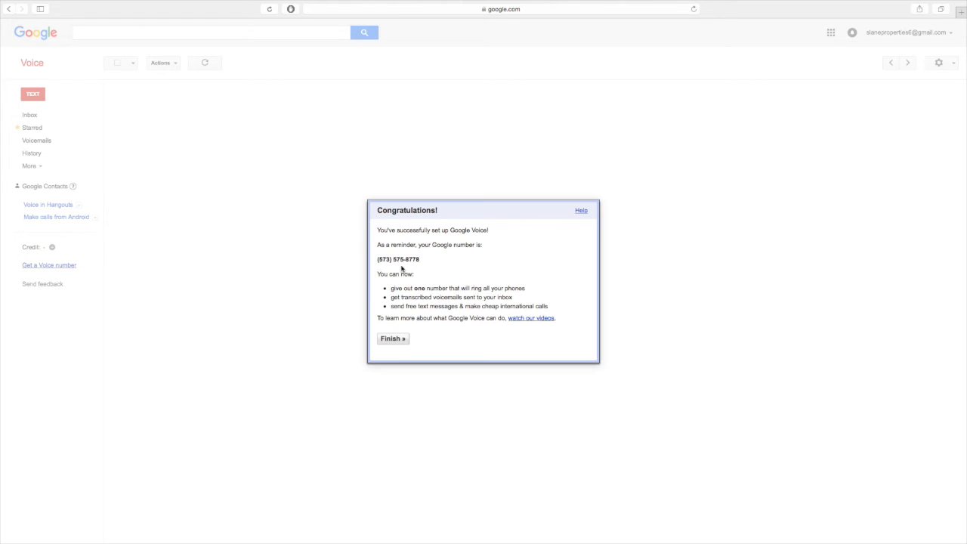
pyautogui.moveTo(423, 265)
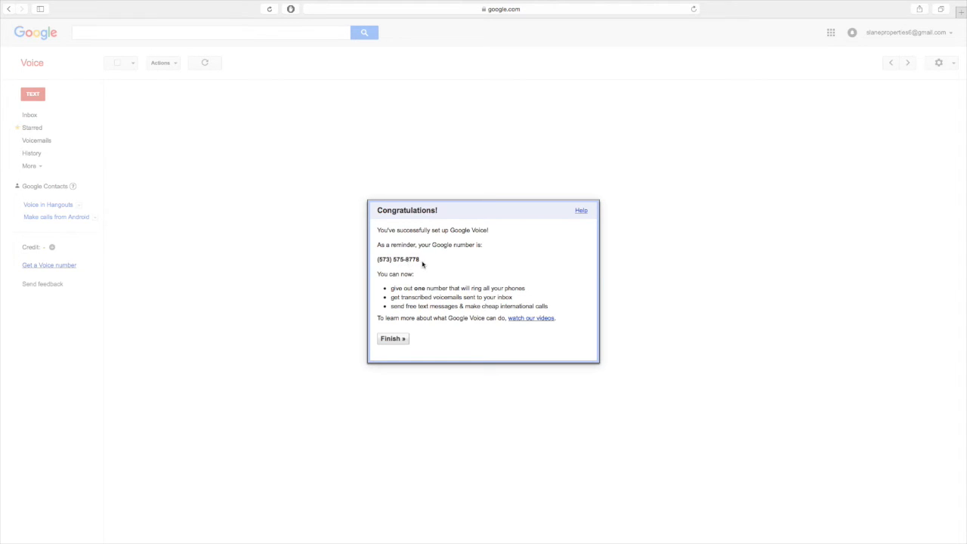
pyautogui.moveTo(484, 238)
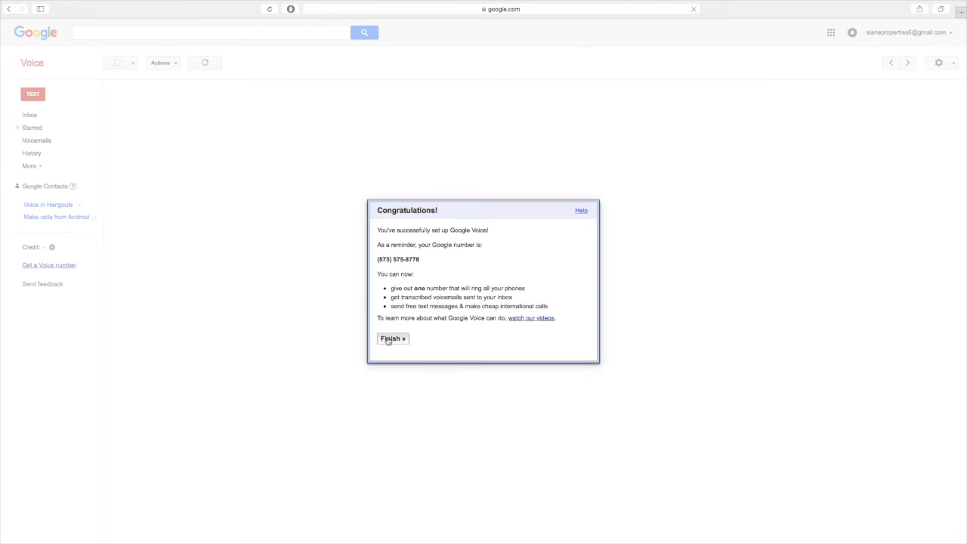
pyautogui.click(393, 337)
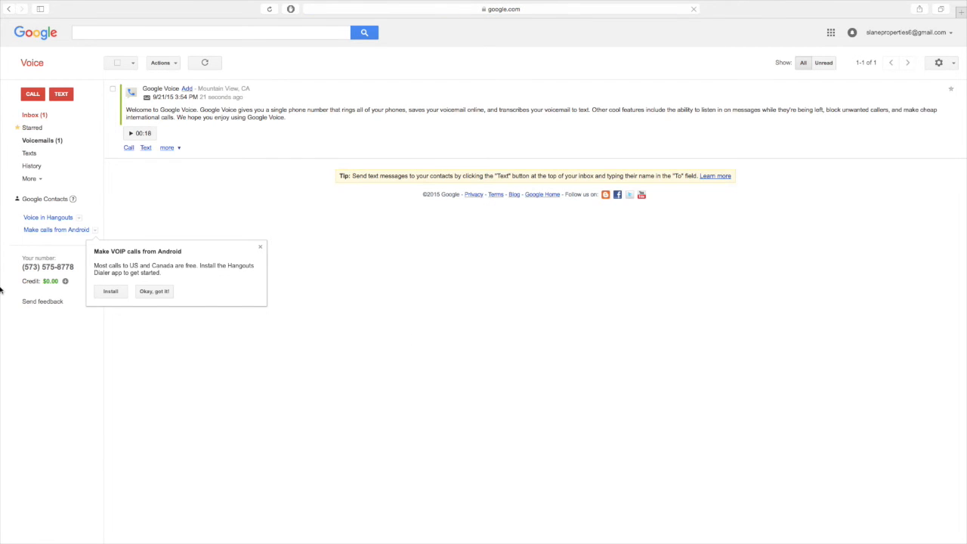
# Step: Dismiss the Android calling tip and play the 18-second welcome voicemail
pyautogui.click(154, 291)
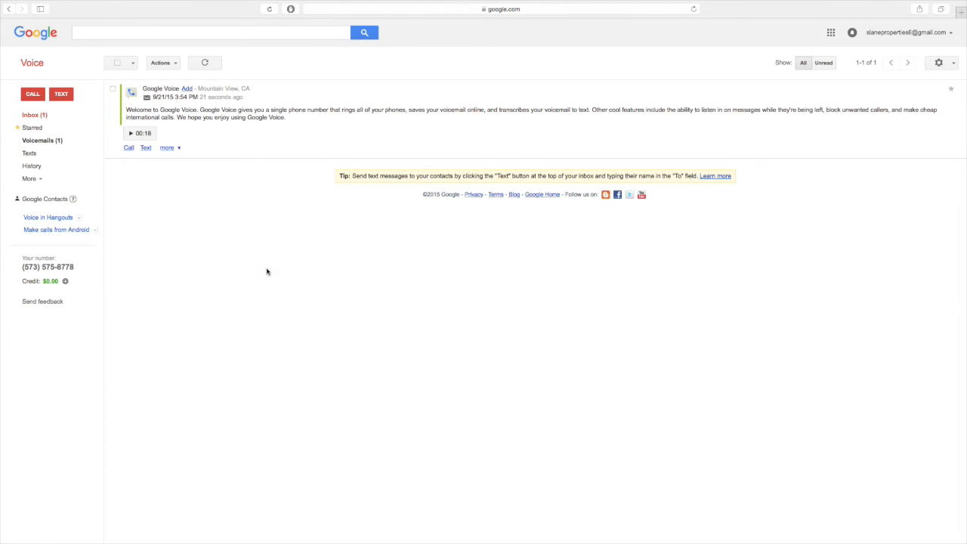
pyautogui.moveTo(262, 187)
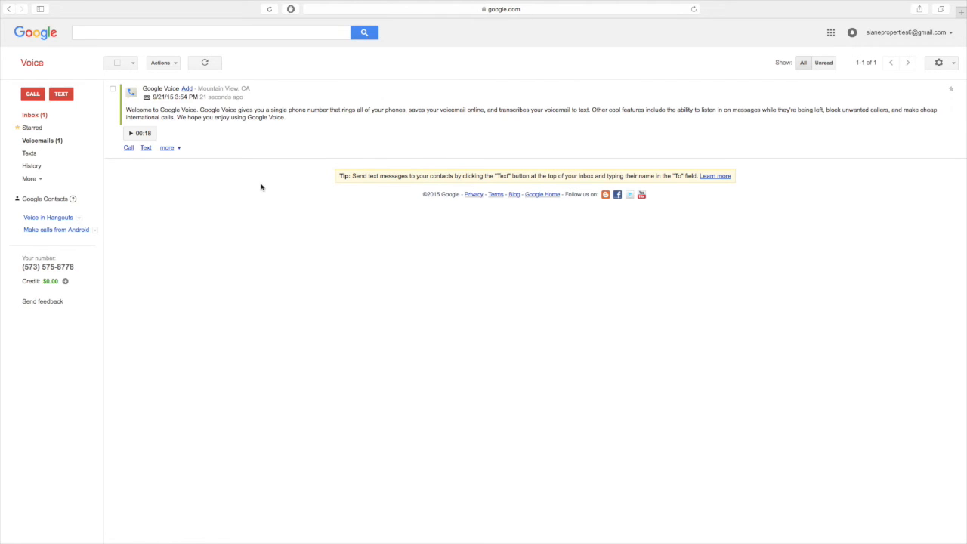
pyautogui.moveTo(117, 129)
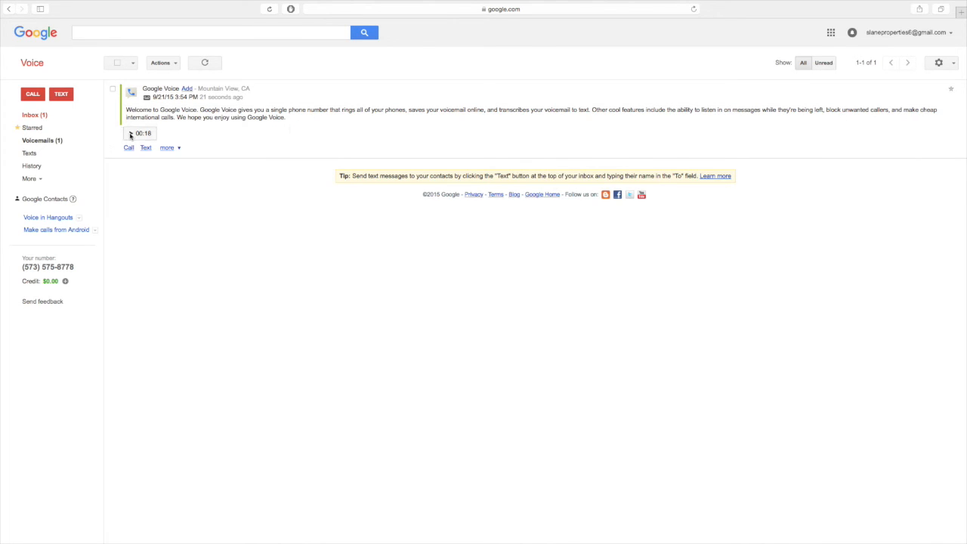
pyautogui.click(130, 133)
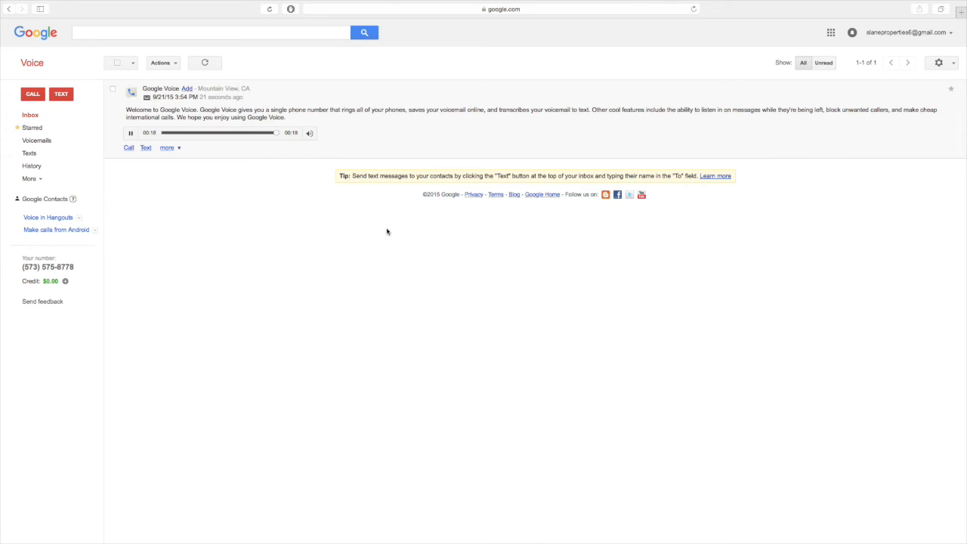
# Step: Collapse the welcome voicemail player back to its 00:18 play control
pyautogui.click(130, 133)
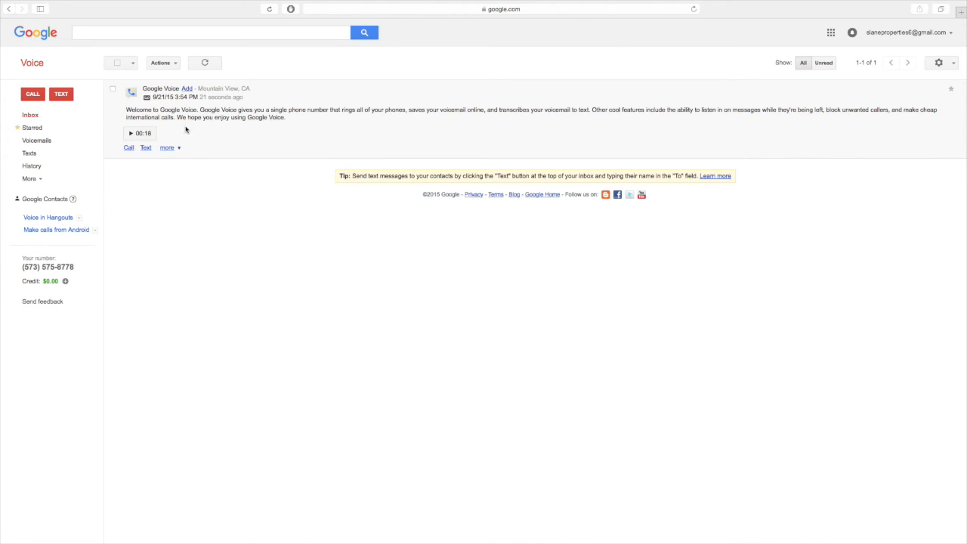
pyautogui.moveTo(342, 156)
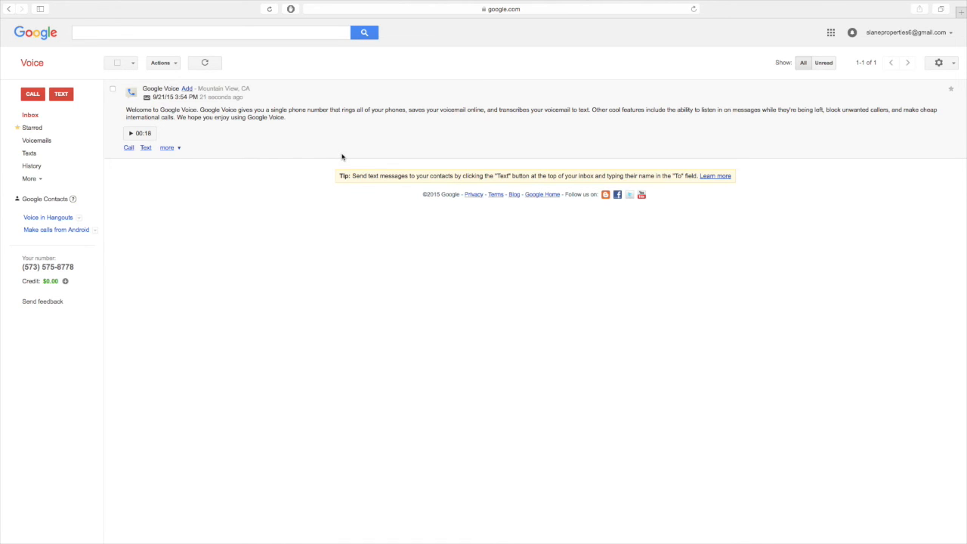
pyautogui.moveTo(288, 169)
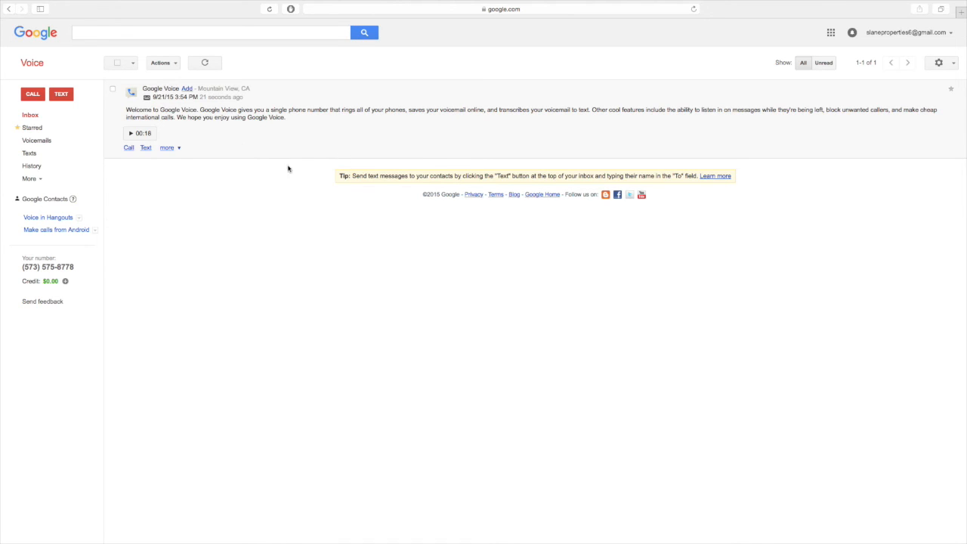
pyautogui.moveTo(290, 176)
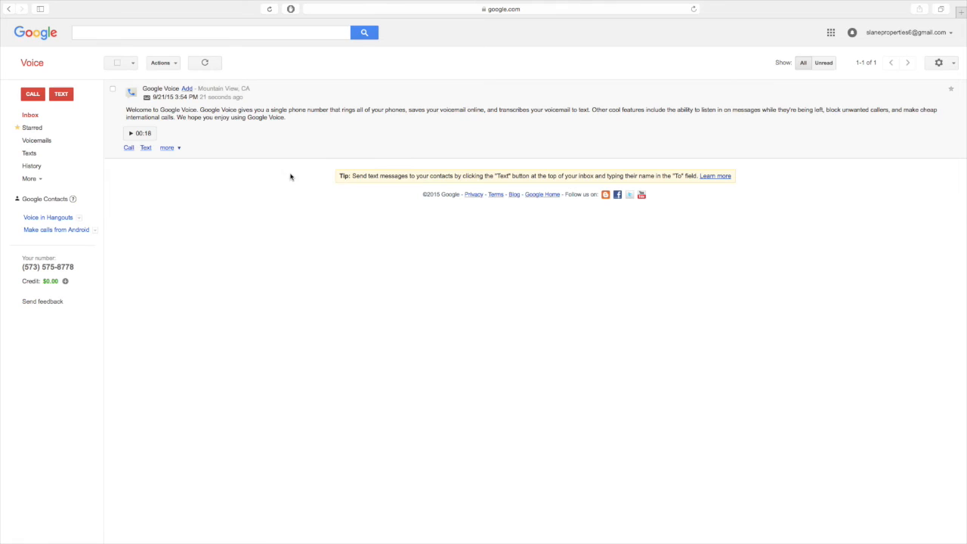
pyautogui.moveTo(195, 46)
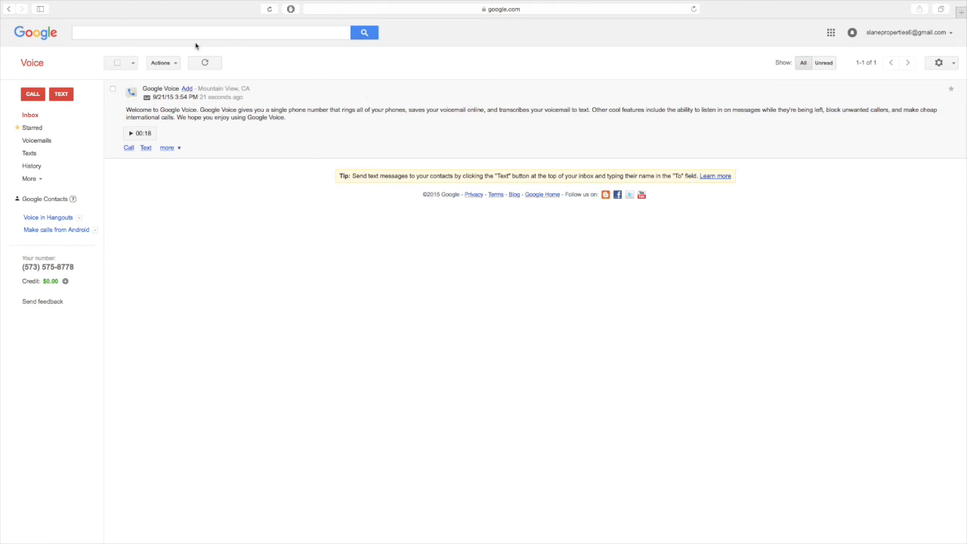
pyautogui.moveTo(181, 172)
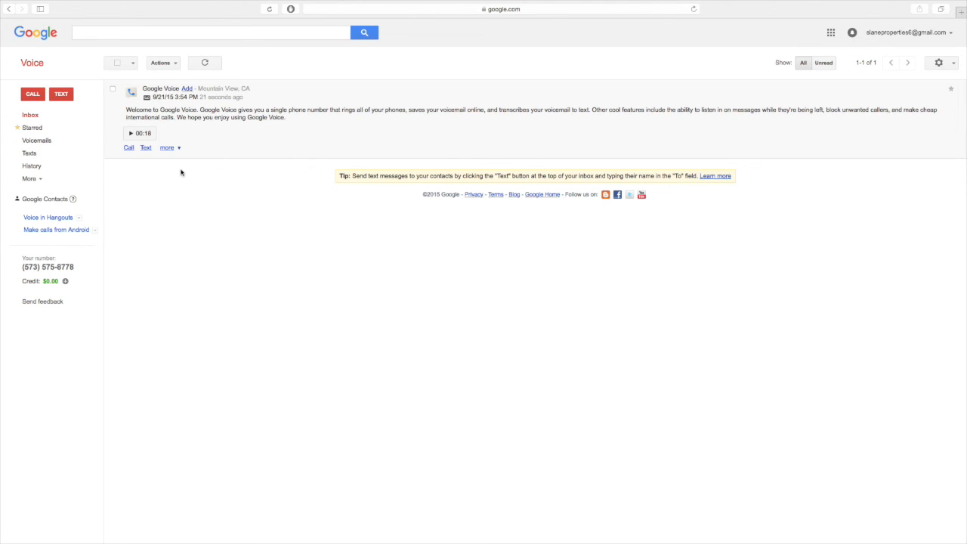
pyautogui.moveTo(348, 125)
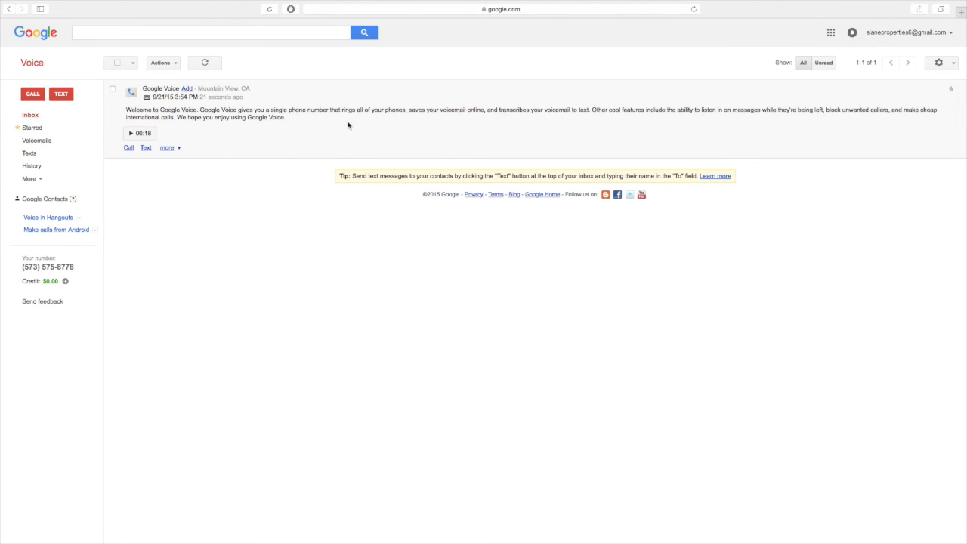
pyautogui.moveTo(174, 110)
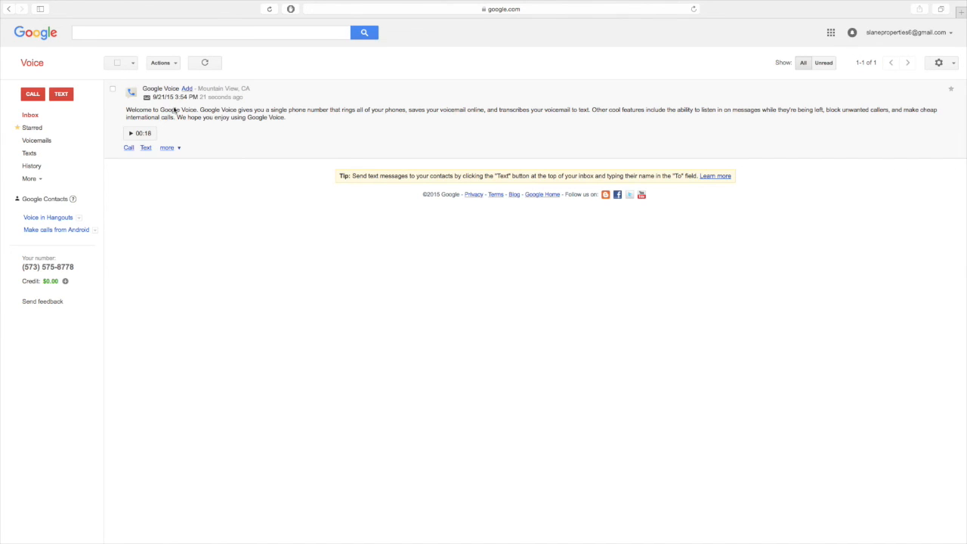
pyautogui.moveTo(130, 270)
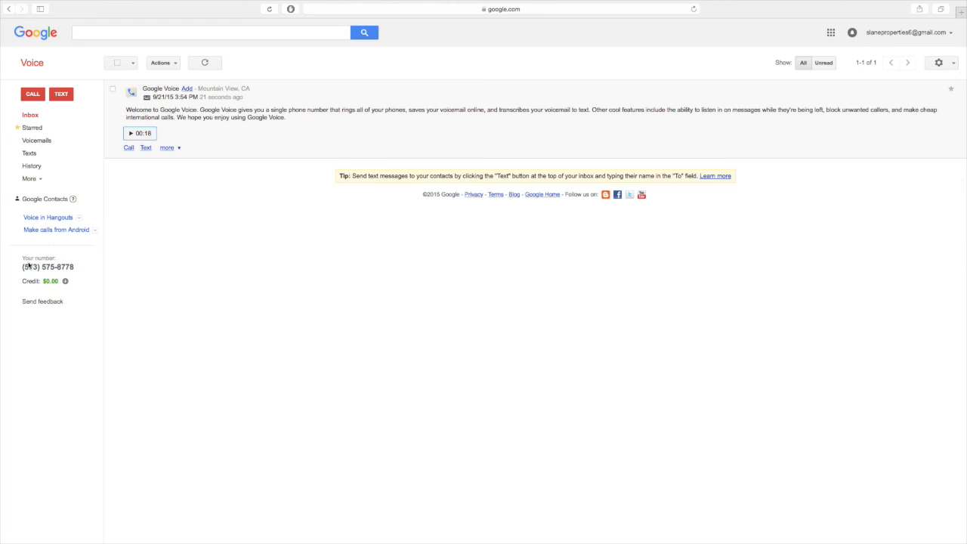
pyautogui.moveTo(139, 257)
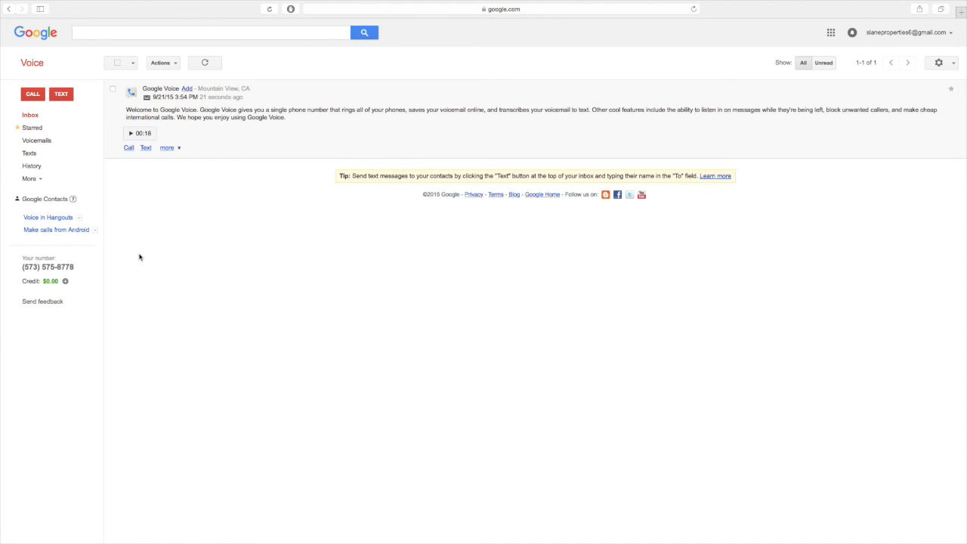